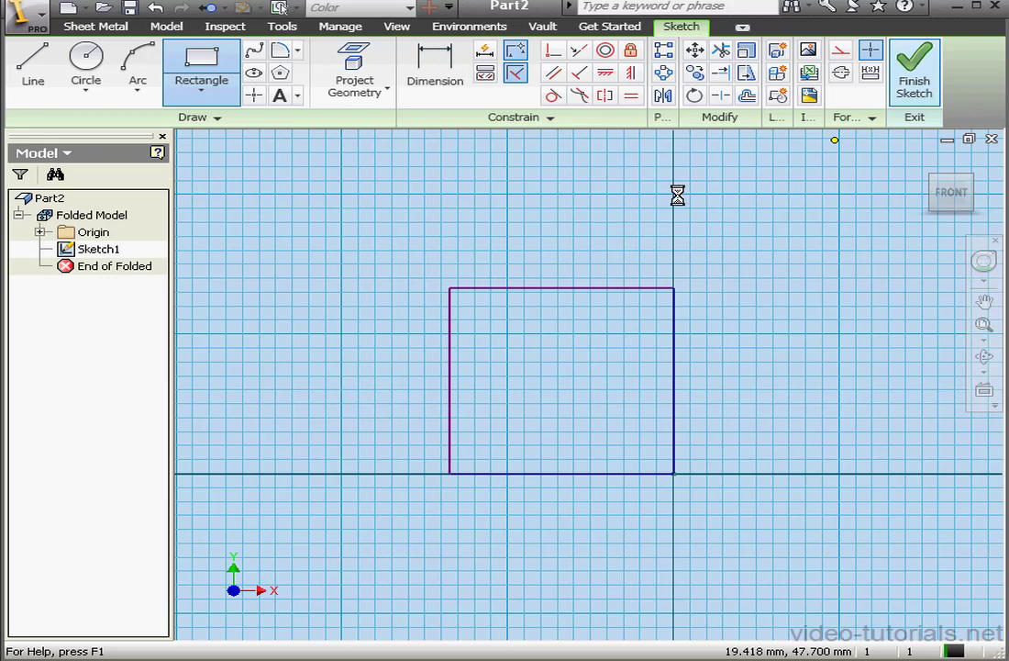
Step: Finish the rectangle sketch and make it a flat sheet metal face, Face1
{"action": "left_click", "coordinate": [914, 71]}
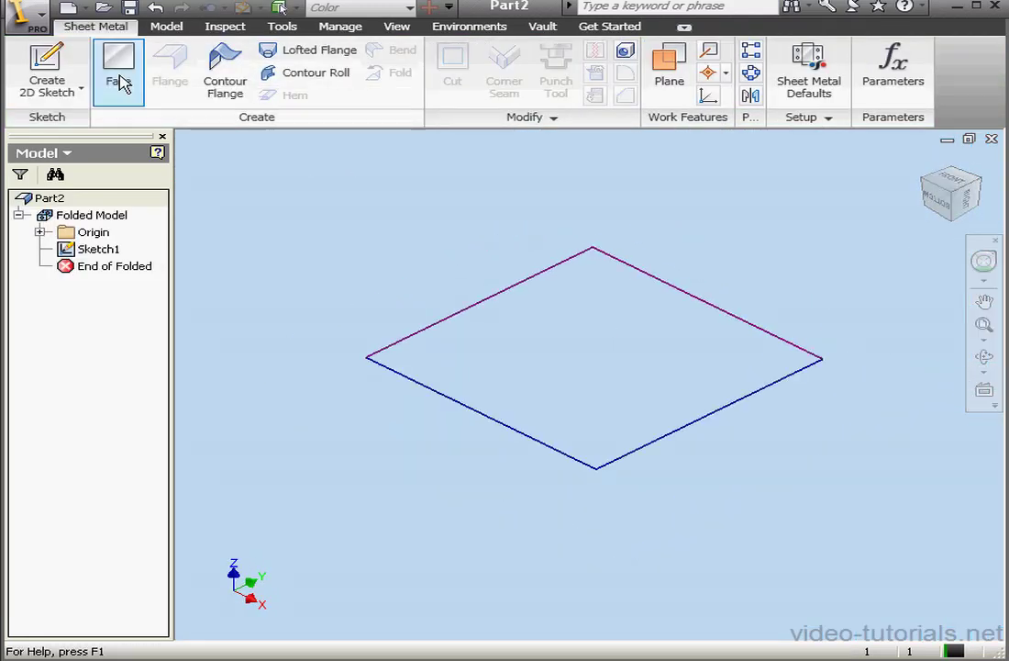
{"action": "left_click", "coordinate": [119, 65]}
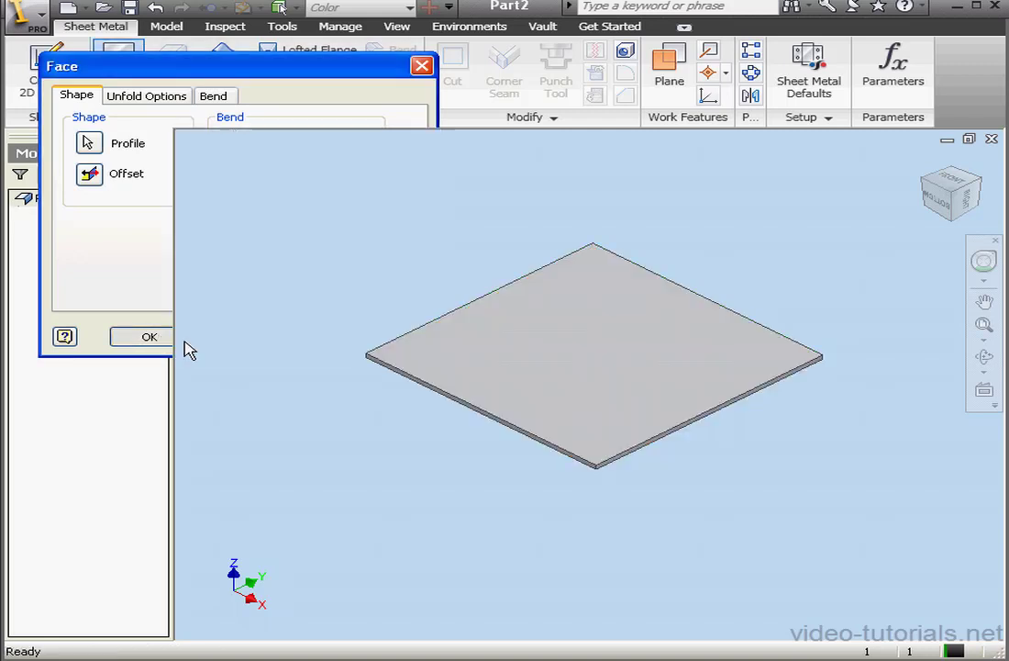
{"action": "left_click", "coordinate": [150, 337]}
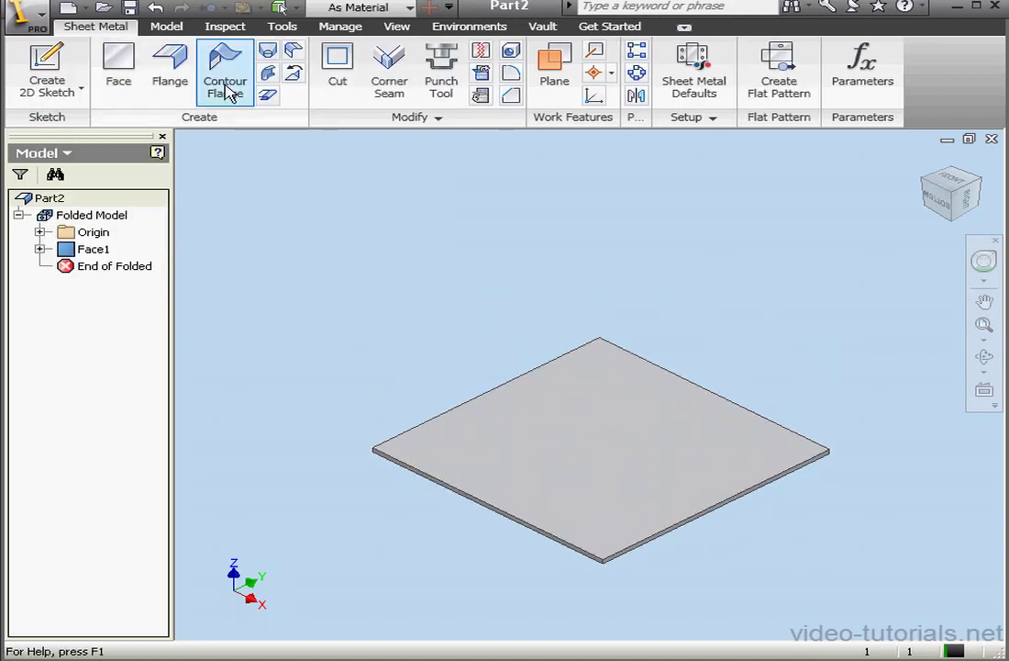
Step: Add Flange1 on the plate edge and Flange2, with adjusted bend radius, on the wall's top edge
{"action": "left_click", "coordinate": [170, 64]}
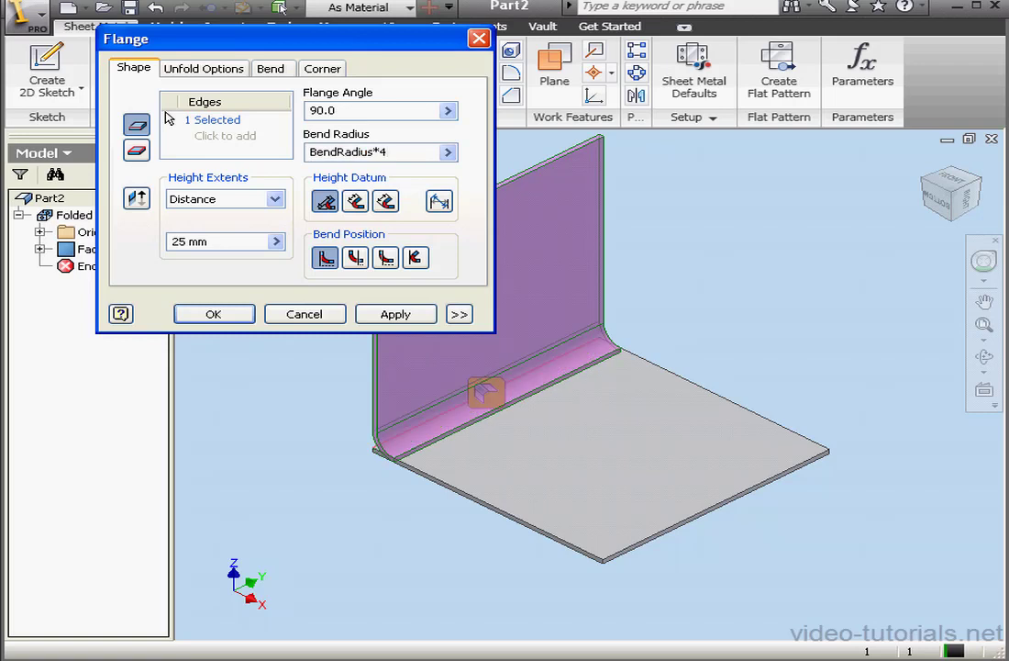
{"action": "left_click", "coordinate": [214, 314]}
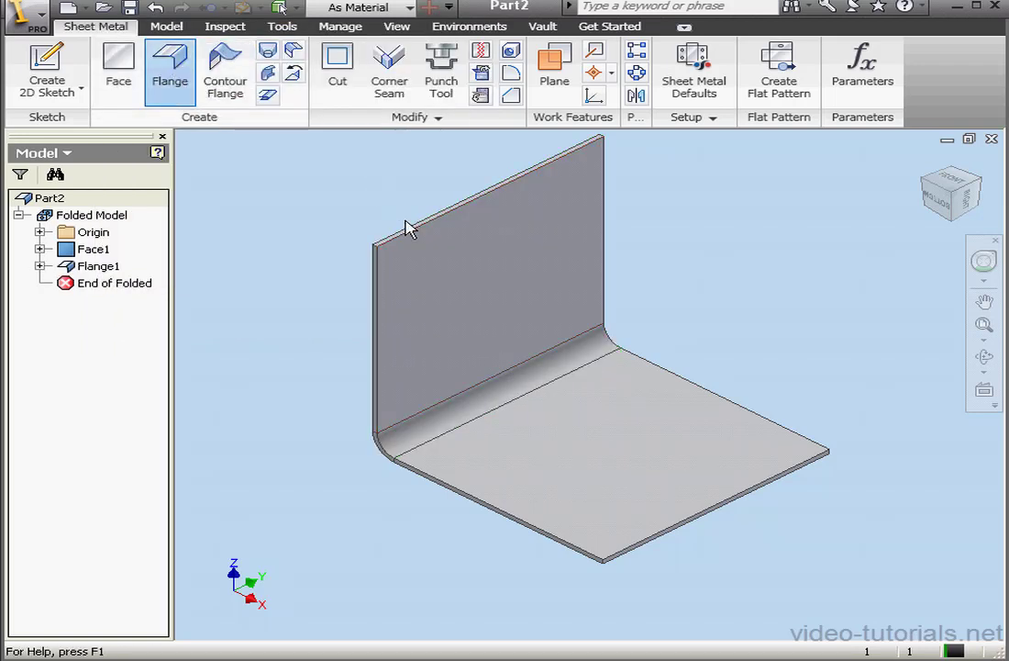
{"action": "left_click", "coordinate": [170, 69]}
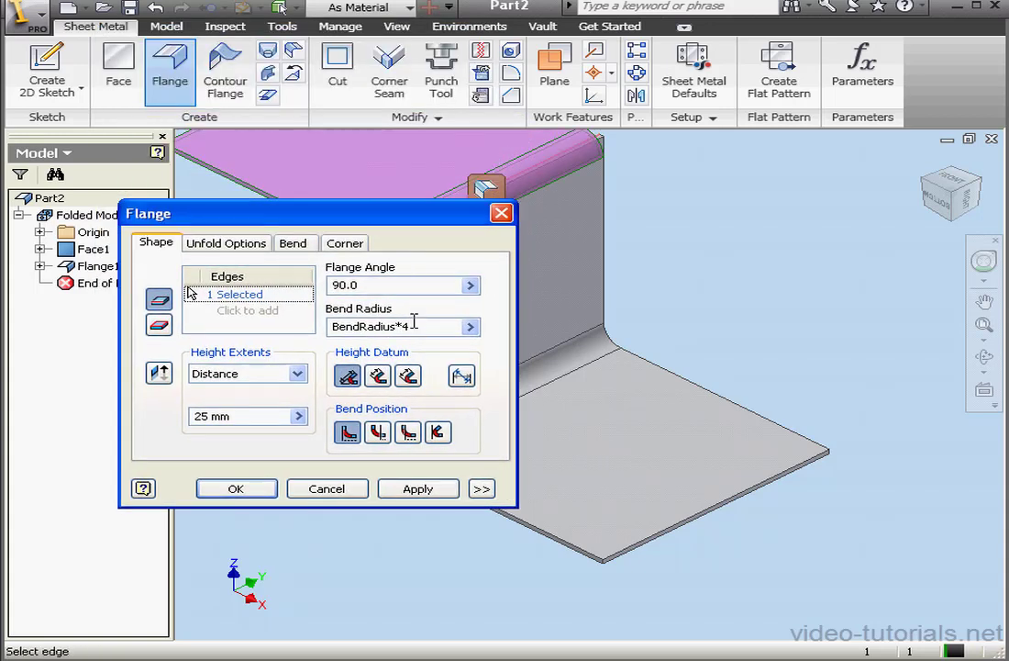
{"action": "left_click", "coordinate": [404, 327]}
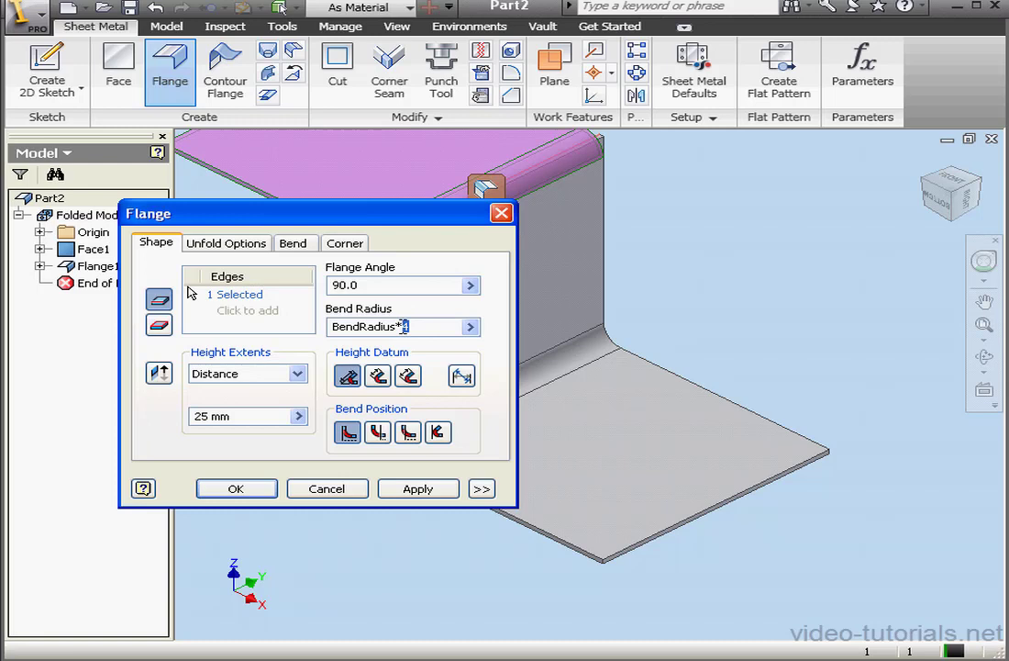
{"action": "left_click", "coordinate": [236, 488]}
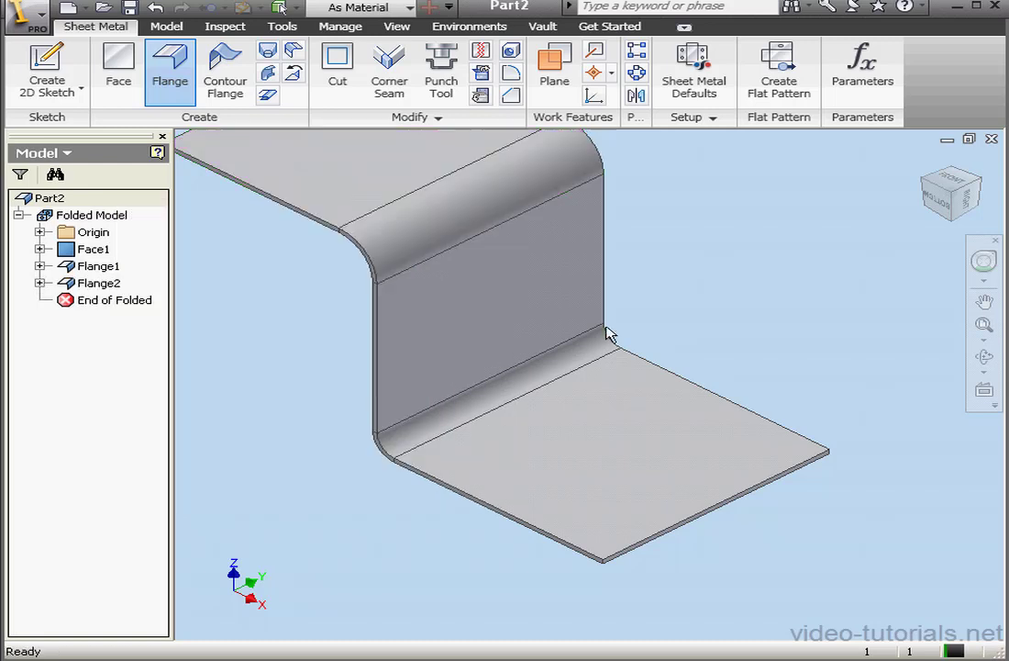
{"action": "mouse_move", "coordinate": [619, 169]}
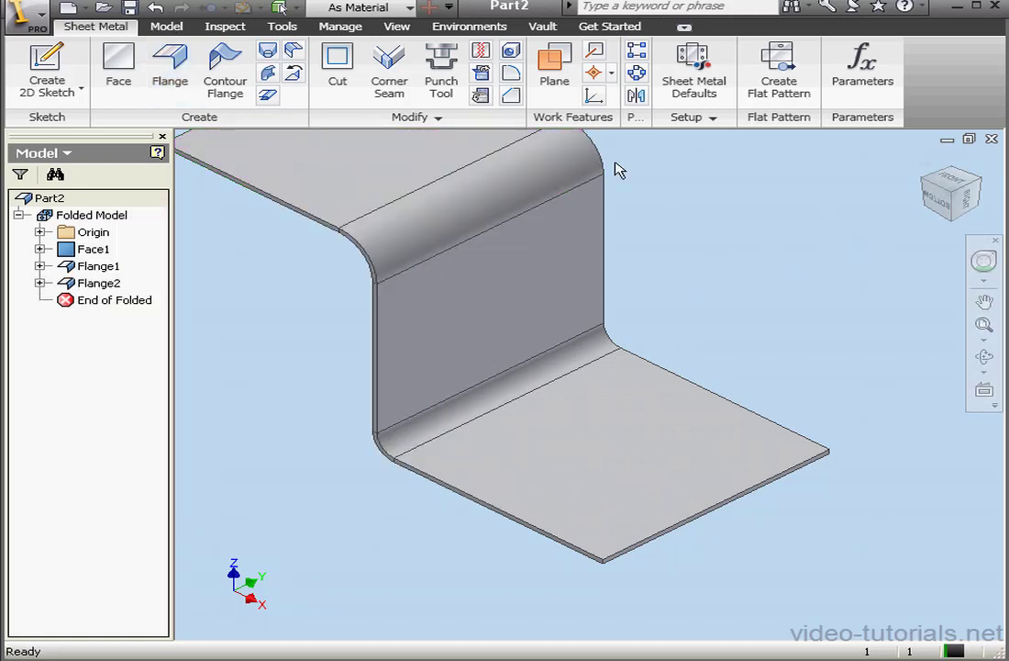
Step: Unfold both bends into a flat sheet (Unfold1) and start a new sketch on it
{"action": "left_click", "coordinate": [510, 84]}
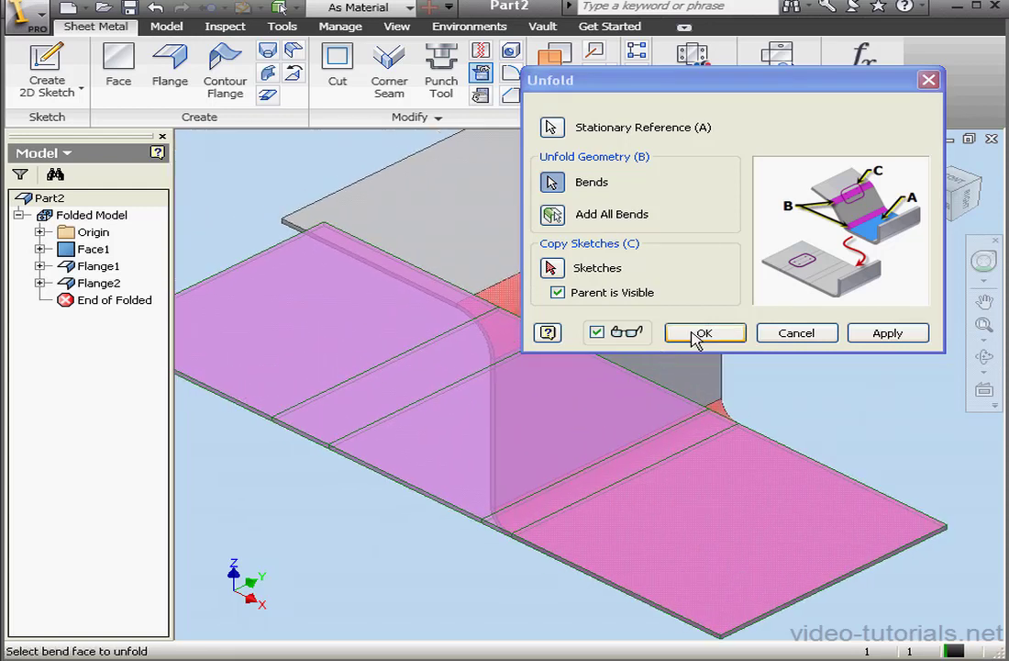
{"action": "left_click", "coordinate": [704, 333]}
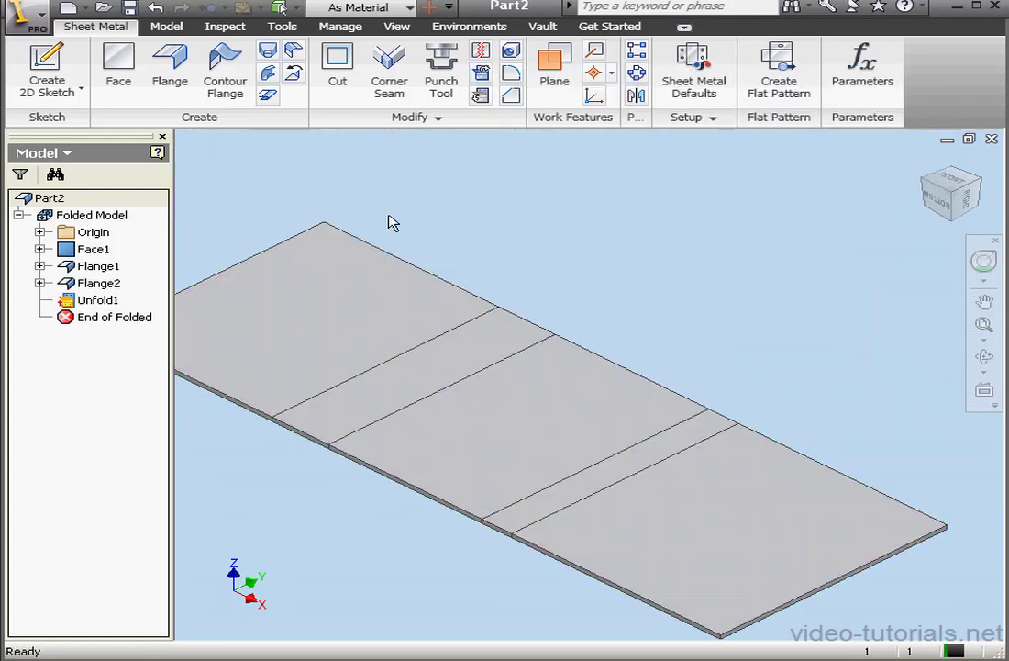
{"action": "left_click", "coordinate": [46, 72]}
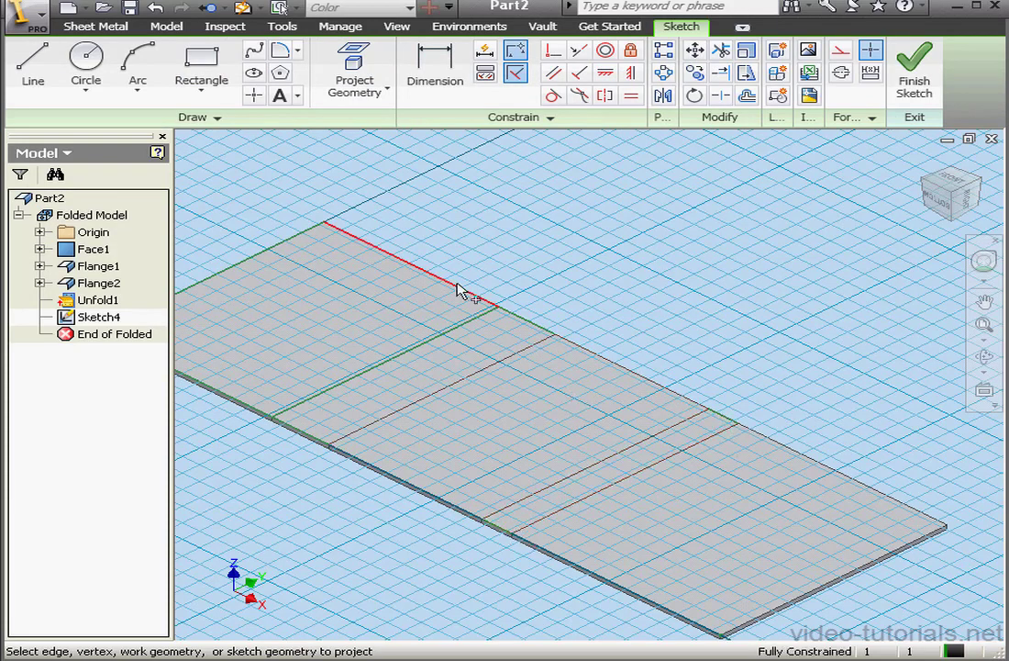
Step: Project the sheet edges into Sketch4 and draw lines across the bend zones
{"action": "left_click", "coordinate": [32, 64]}
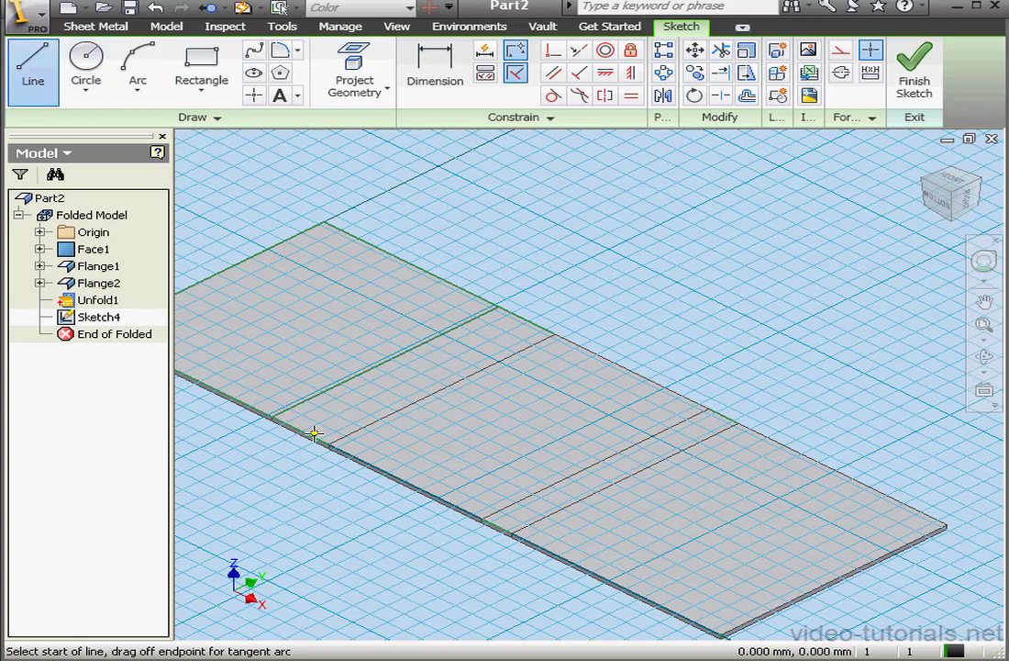
{"action": "mouse_move", "coordinate": [382, 433]}
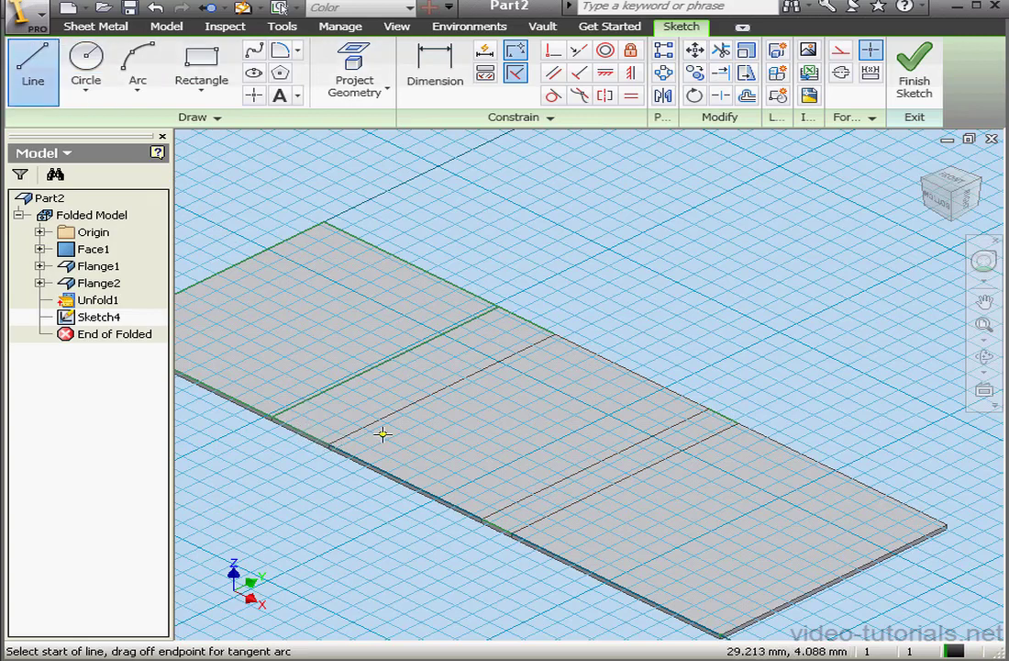
{"action": "left_click", "coordinate": [383, 434]}
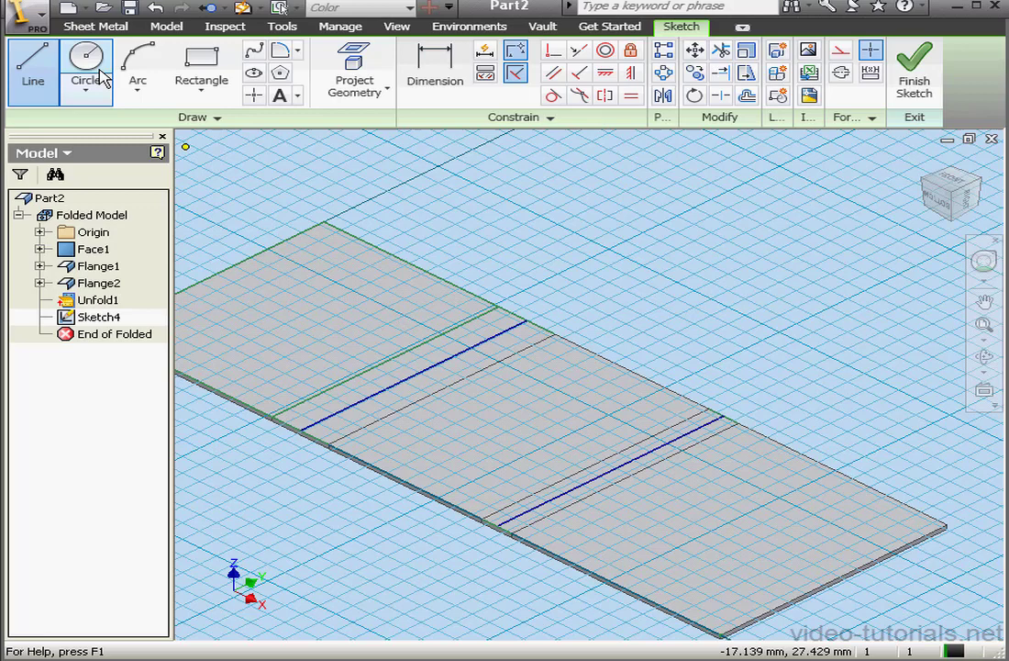
{"action": "left_click", "coordinate": [85, 68]}
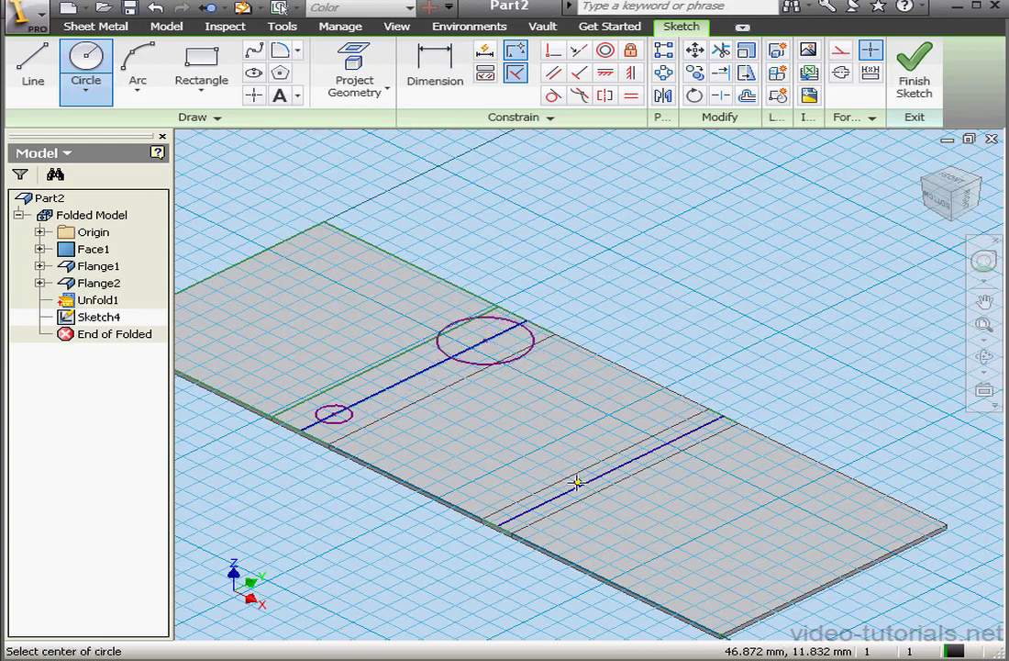
Step: Place a circle centred on the second bend line and set its size
{"action": "left_click", "coordinate": [576, 481]}
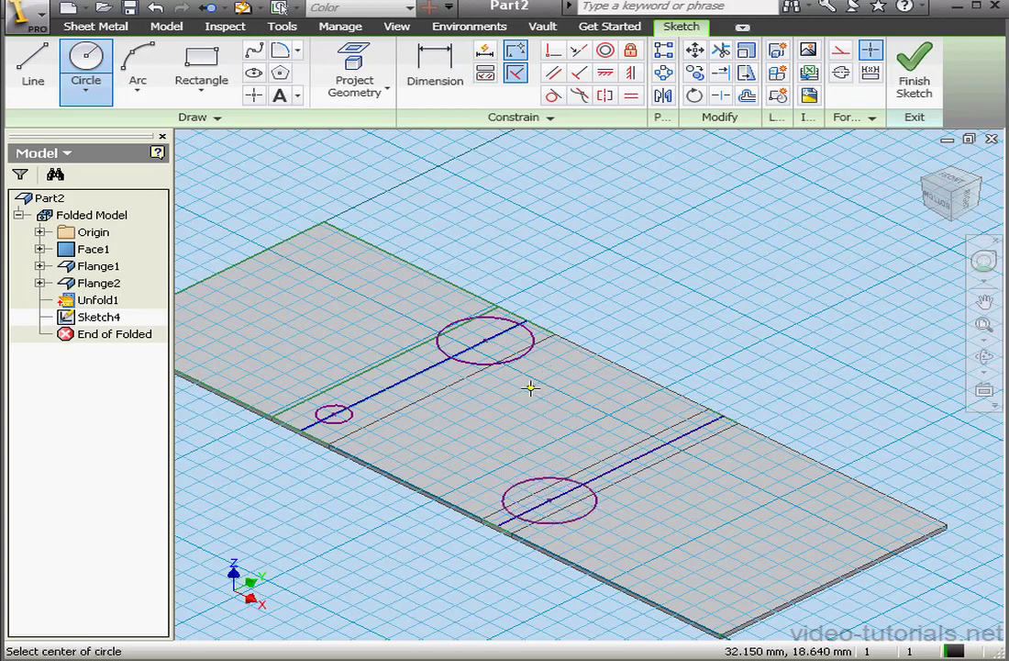
{"action": "left_click", "coordinate": [200, 64]}
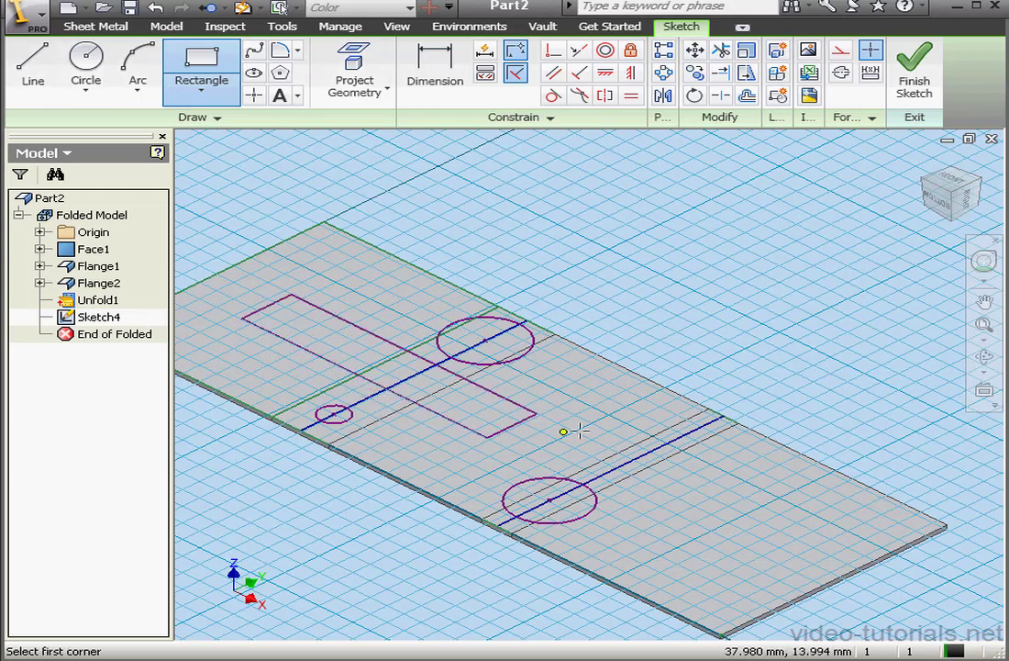
{"action": "mouse_move", "coordinate": [780, 524]}
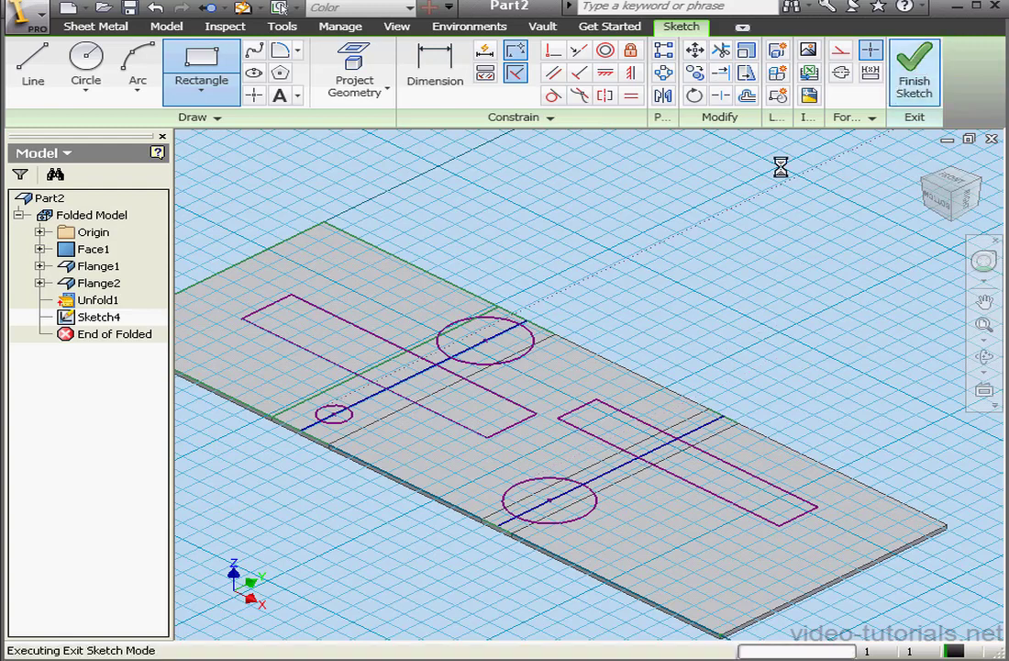
Step: Finish the sketch and cut the circle and rectangle profiles through the sheet as Cut1
{"action": "left_click", "coordinate": [914, 72]}
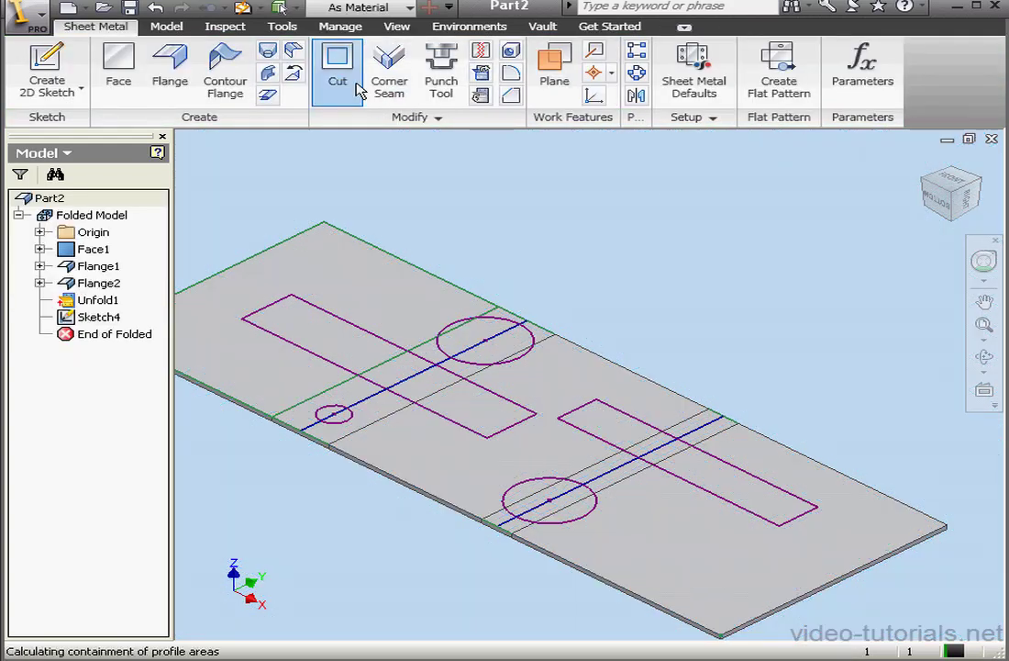
{"action": "left_click", "coordinate": [337, 64]}
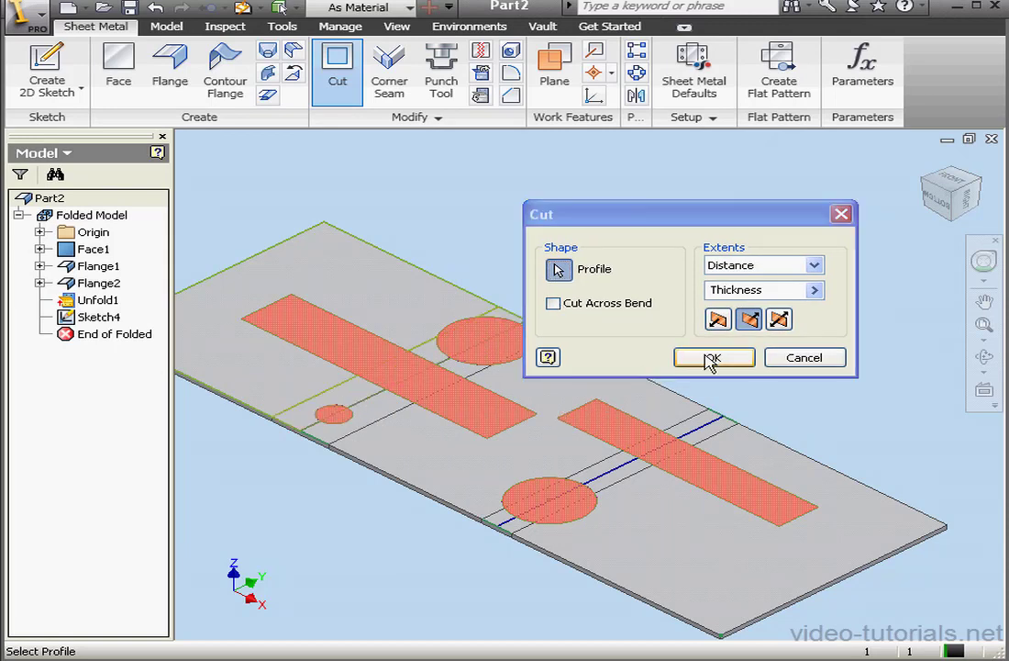
{"action": "left_click", "coordinate": [714, 357]}
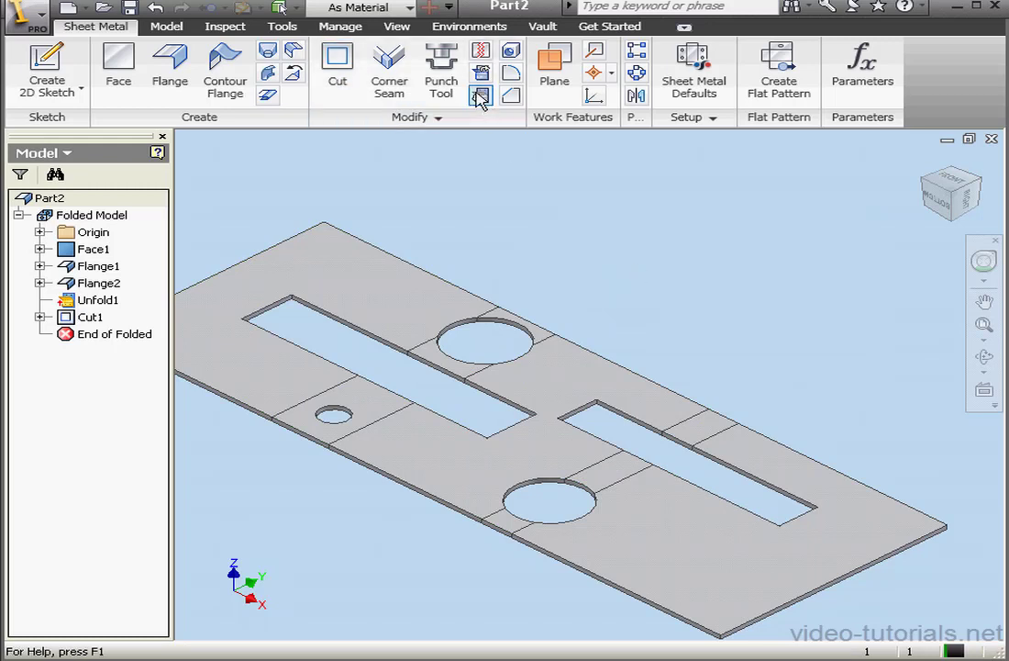
Step: Refold the bends about the fixed middle face (Refold1) and view the bracket from below
{"action": "left_click", "coordinate": [481, 95]}
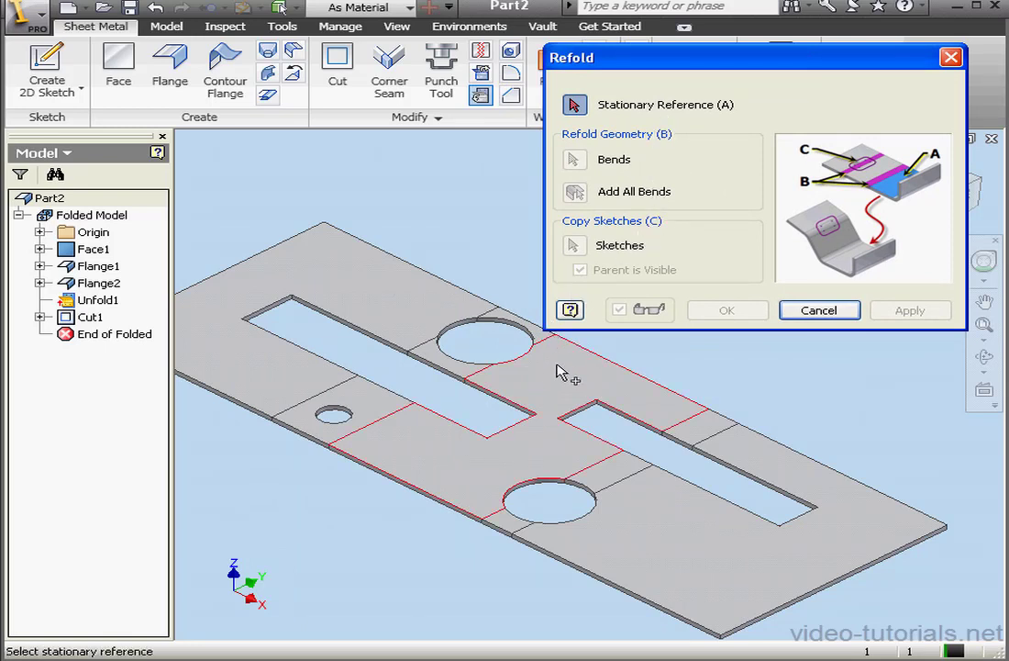
{"action": "left_click", "coordinate": [575, 192]}
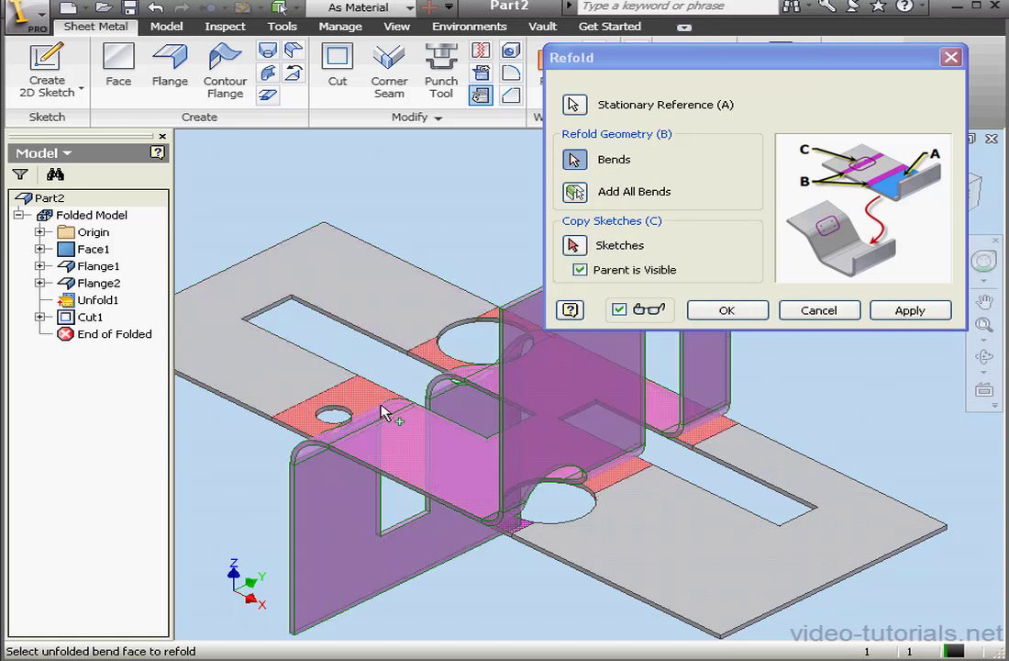
{"action": "left_click", "coordinate": [727, 309]}
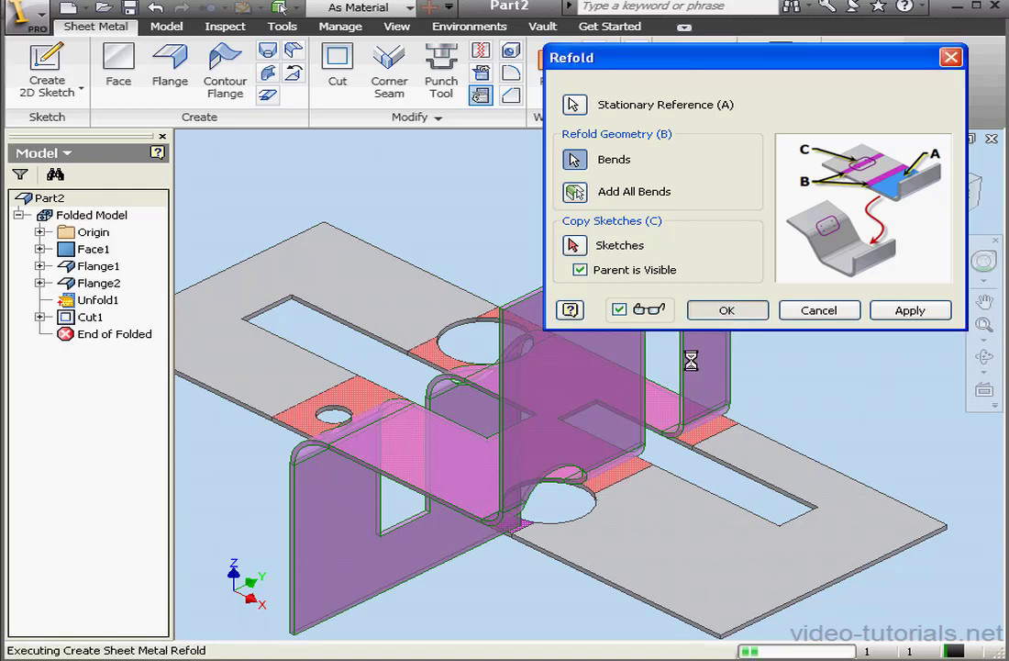
{"action": "left_click", "coordinate": [726, 310]}
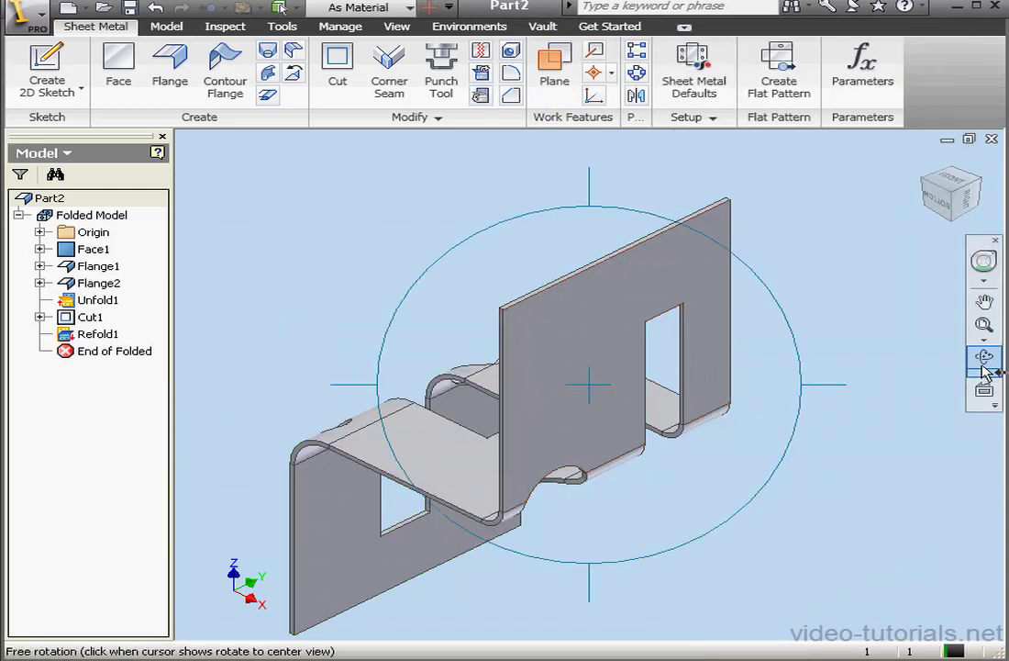
{"action": "left_click_drag", "start_coordinate": [587, 385], "coordinate": [654, 486]}
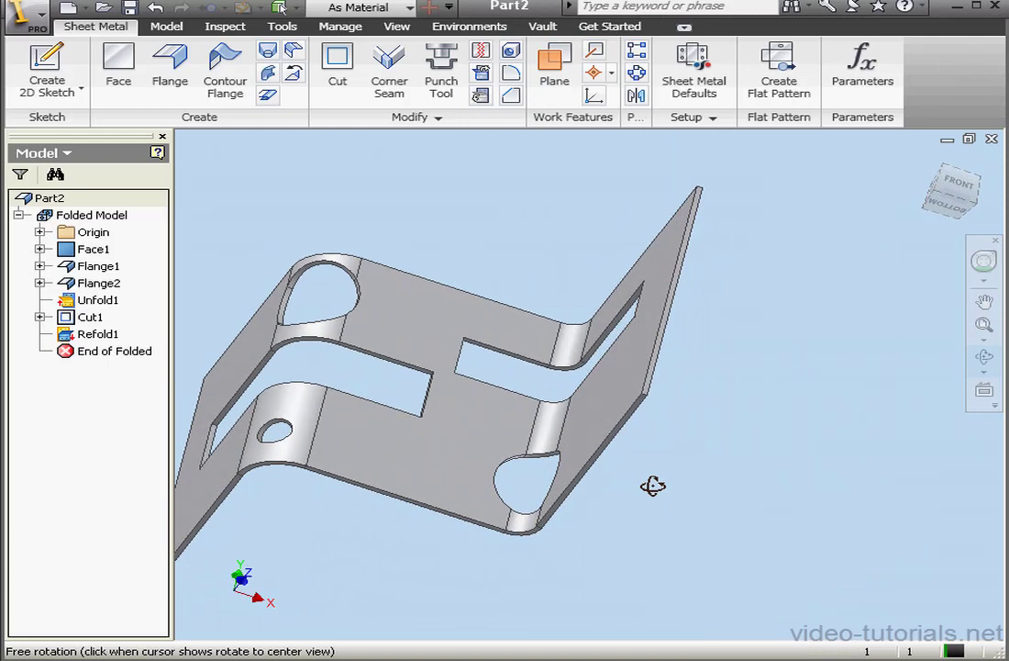